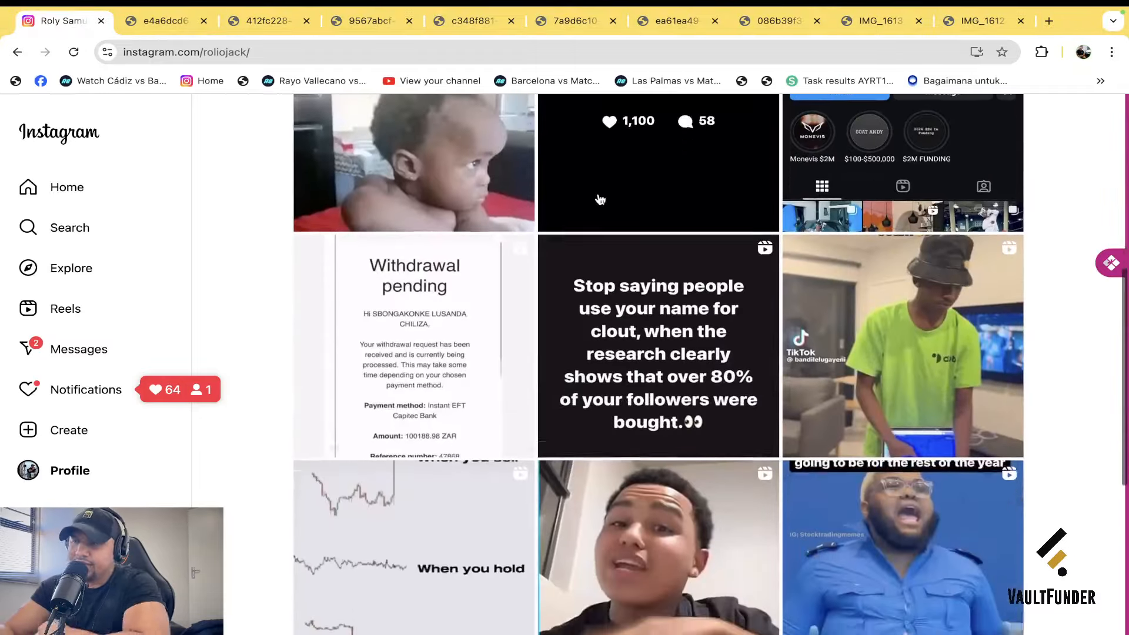
# Bring up the 'Withdrawal pending' post from the profile grid with its caption and comments
pyautogui.scroll(-3)
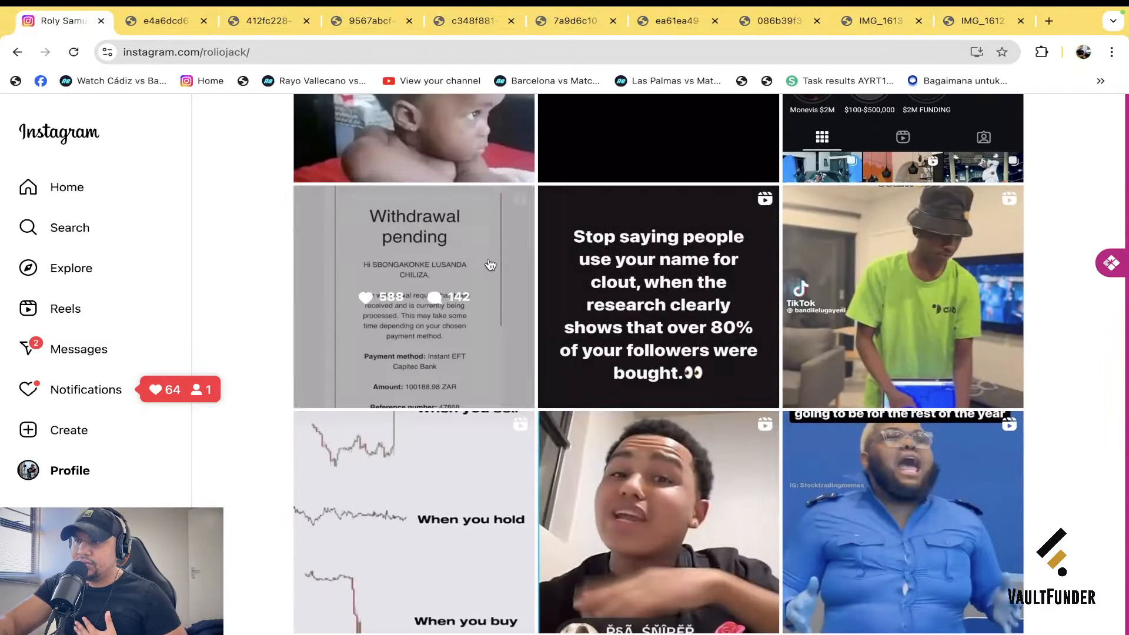
pyautogui.click(413, 296)
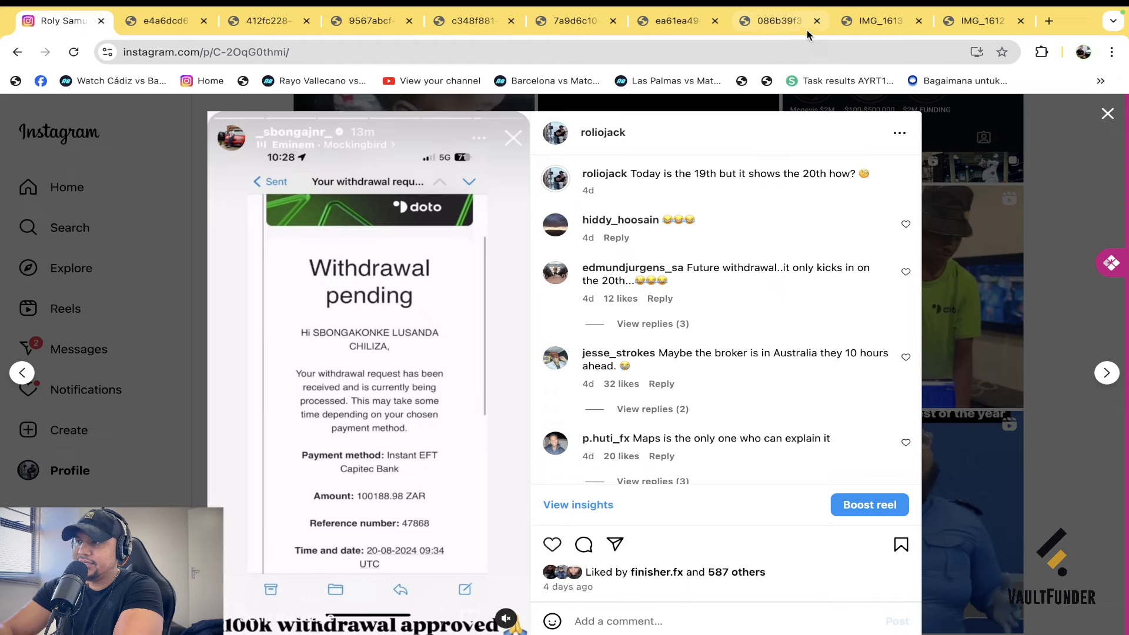
# Show the IMG_1612 lock-screen Capitec payment notification and close the Instagram tab
pyautogui.click(980, 20)
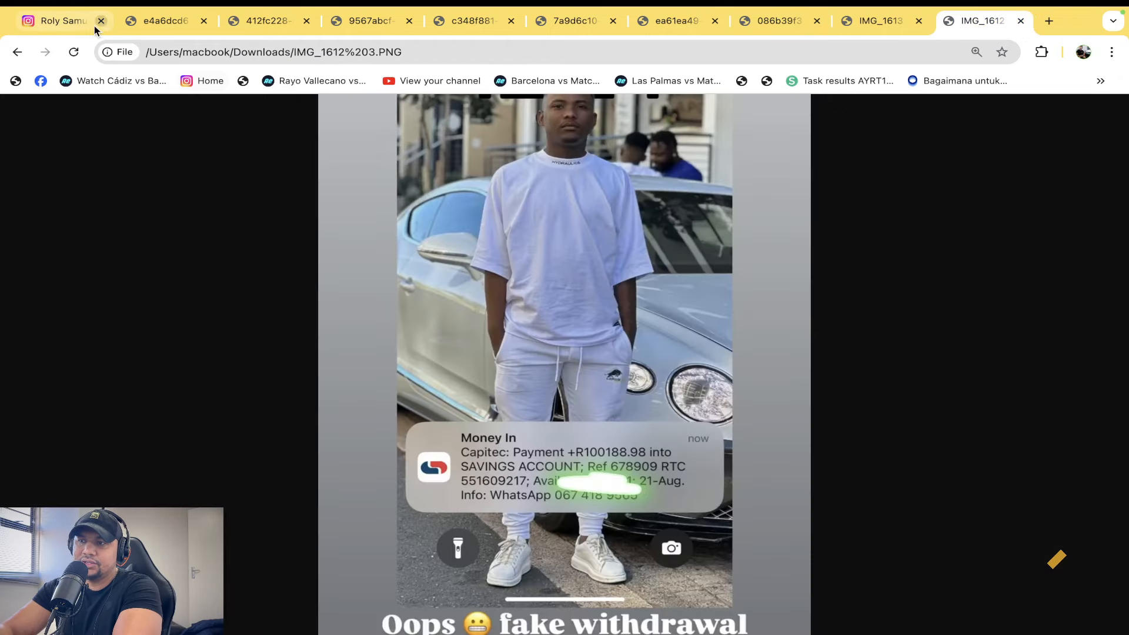
pyautogui.click(101, 20)
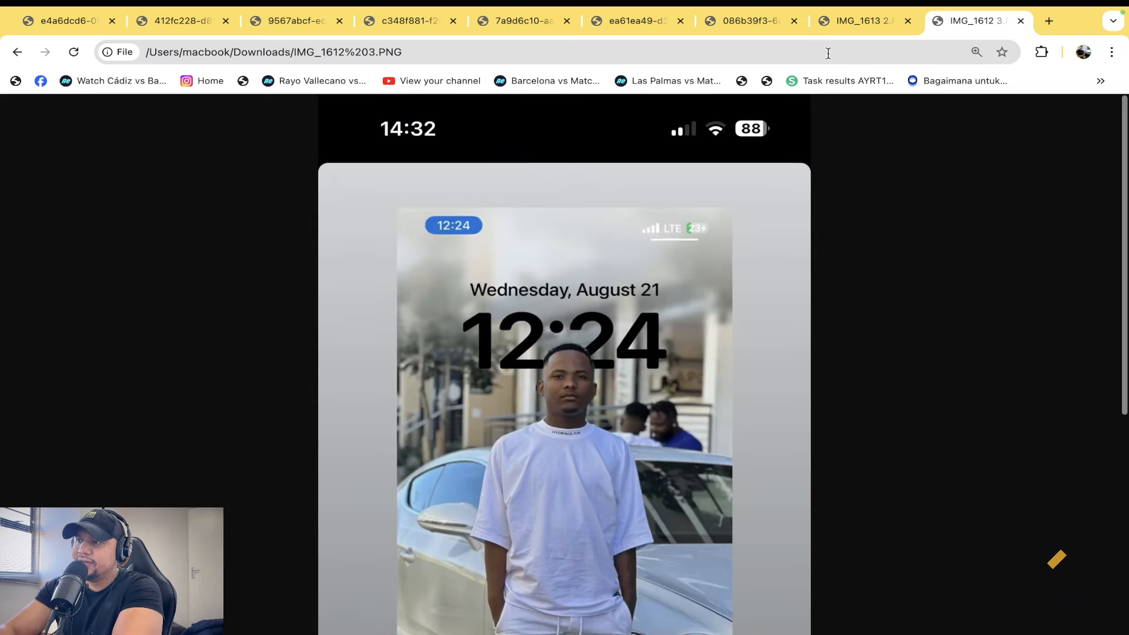
# Display the IMG_1613 banking transaction list with the R100 188.98 income and R106 046.15 balance
pyautogui.click(860, 20)
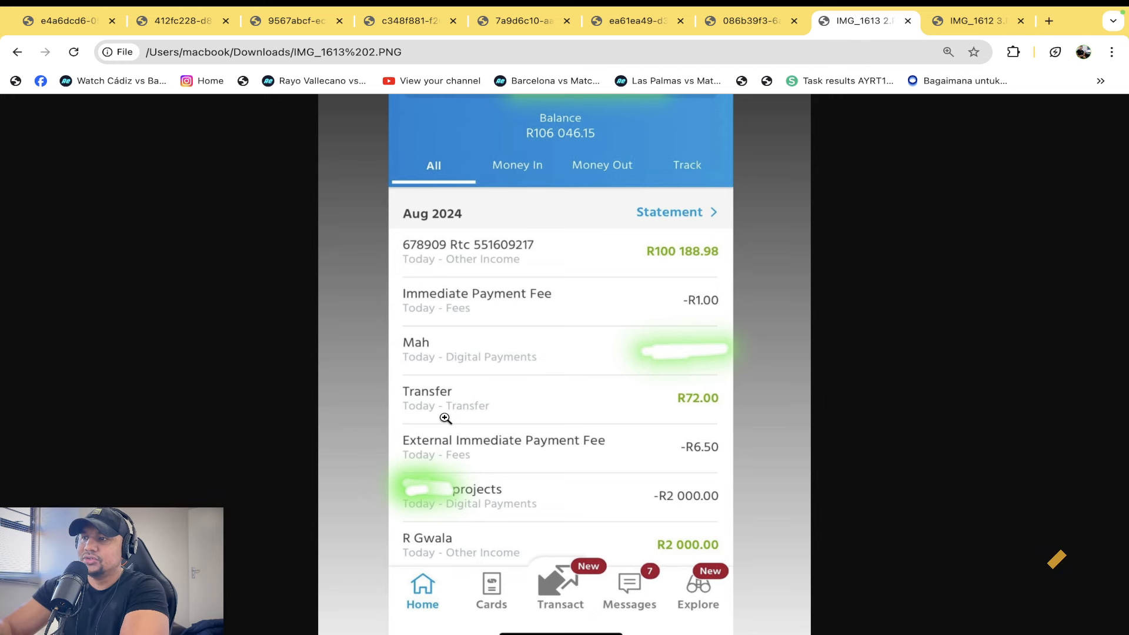
# Close the downloaded screenshot tabs and show the 086b39f3 chat about withdrawing and sending 1k
pyautogui.click(61, 20)
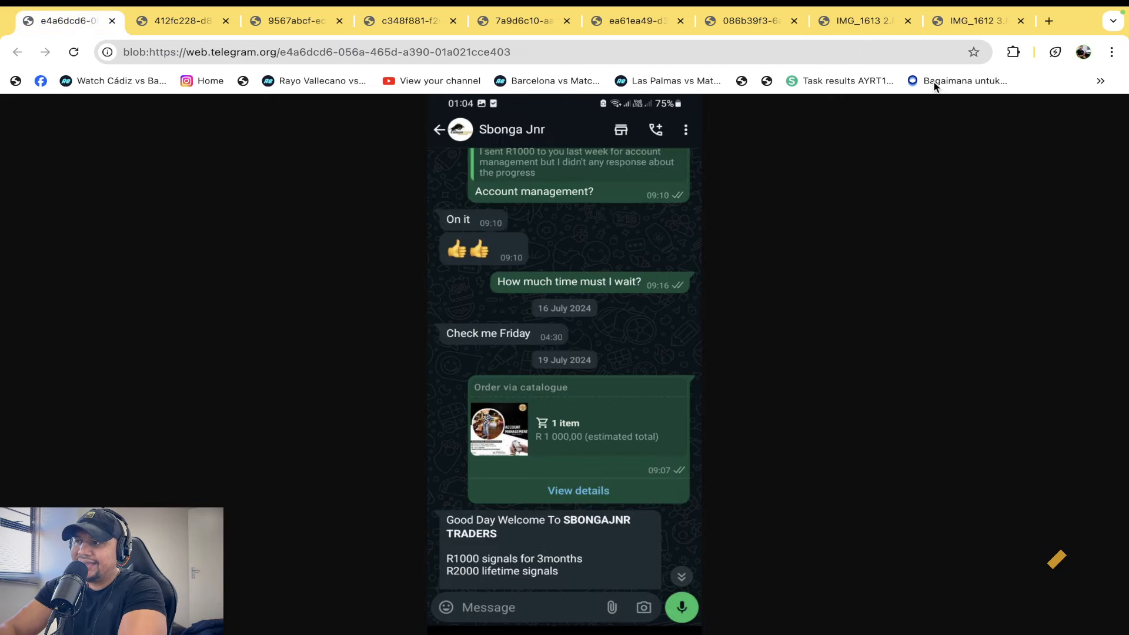
pyautogui.click(857, 20)
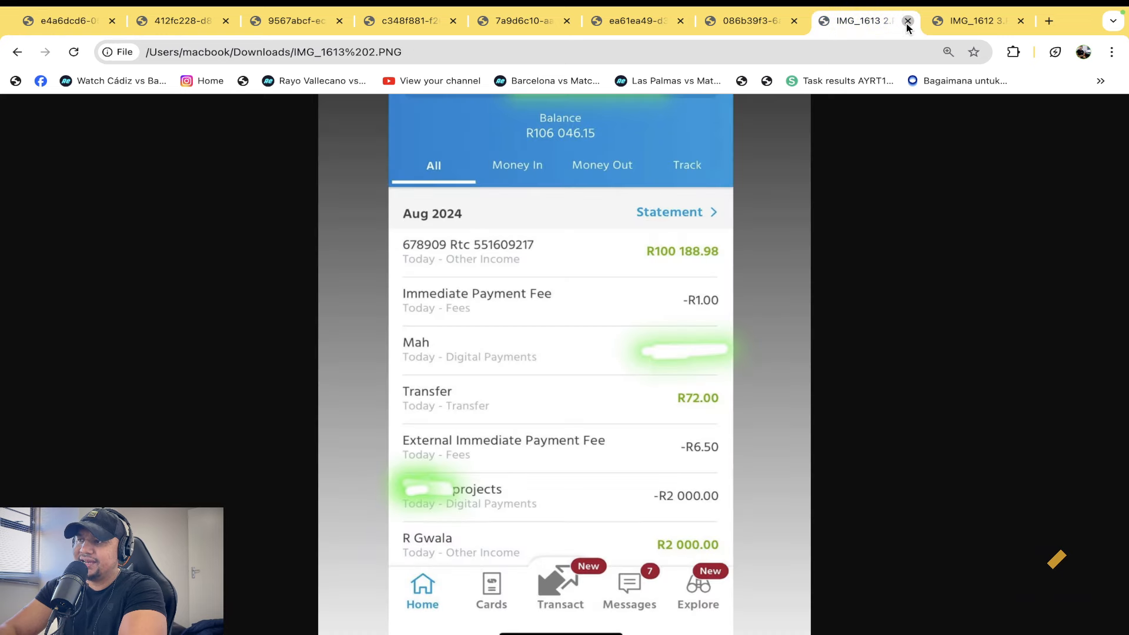
pyautogui.click(908, 20)
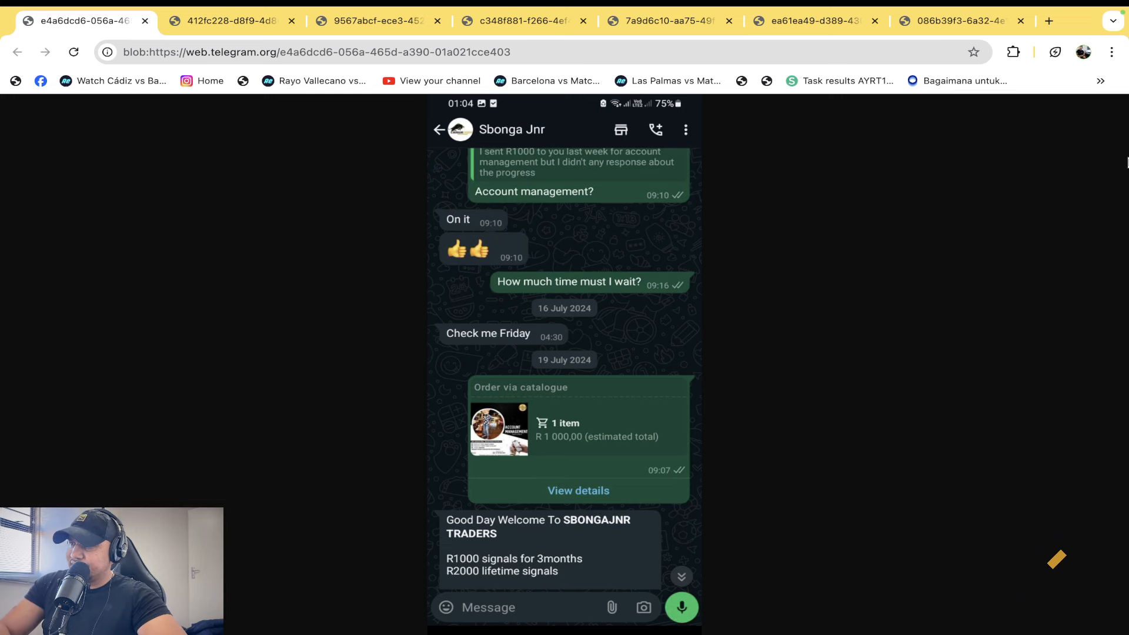
pyautogui.click(957, 20)
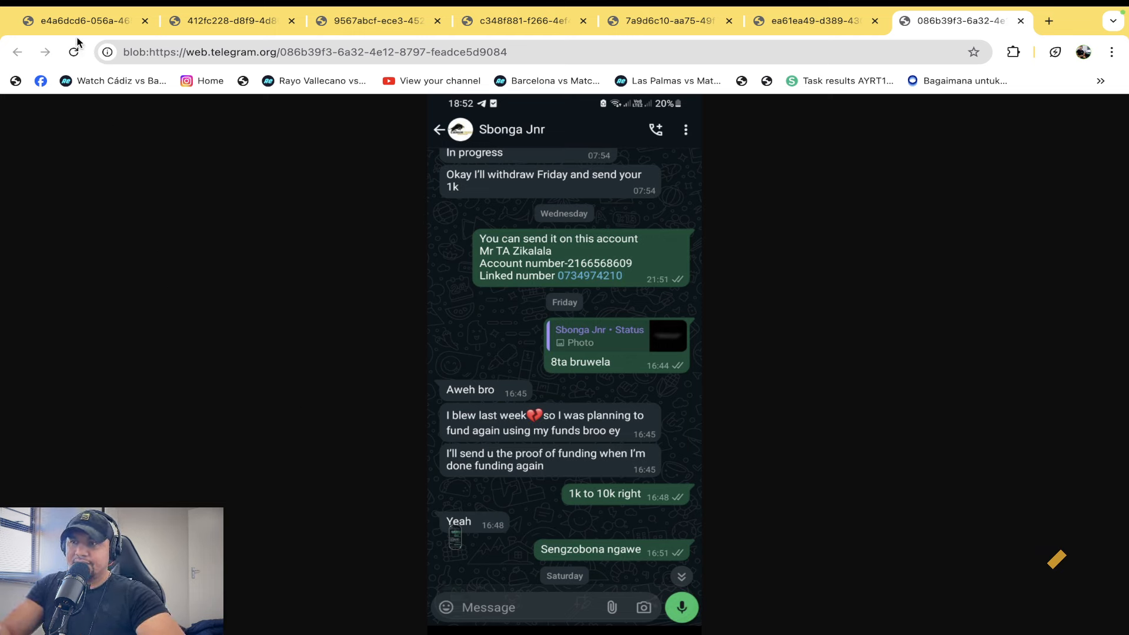
# Switch back to the e4a6dcd6 chat with the R1000 order and SBONGAJNR TRADERS prices
pyautogui.click(79, 20)
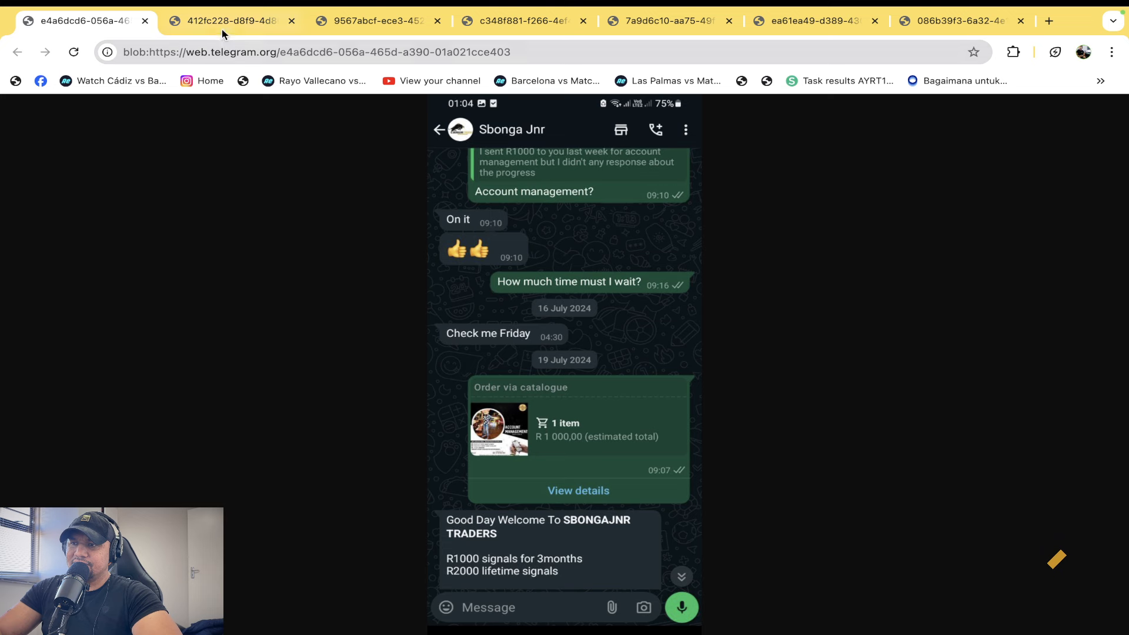
# Show the 9567abcf chat with Capitec bank details and the unanswered R1000 payment follow-ups
pyautogui.click(231, 20)
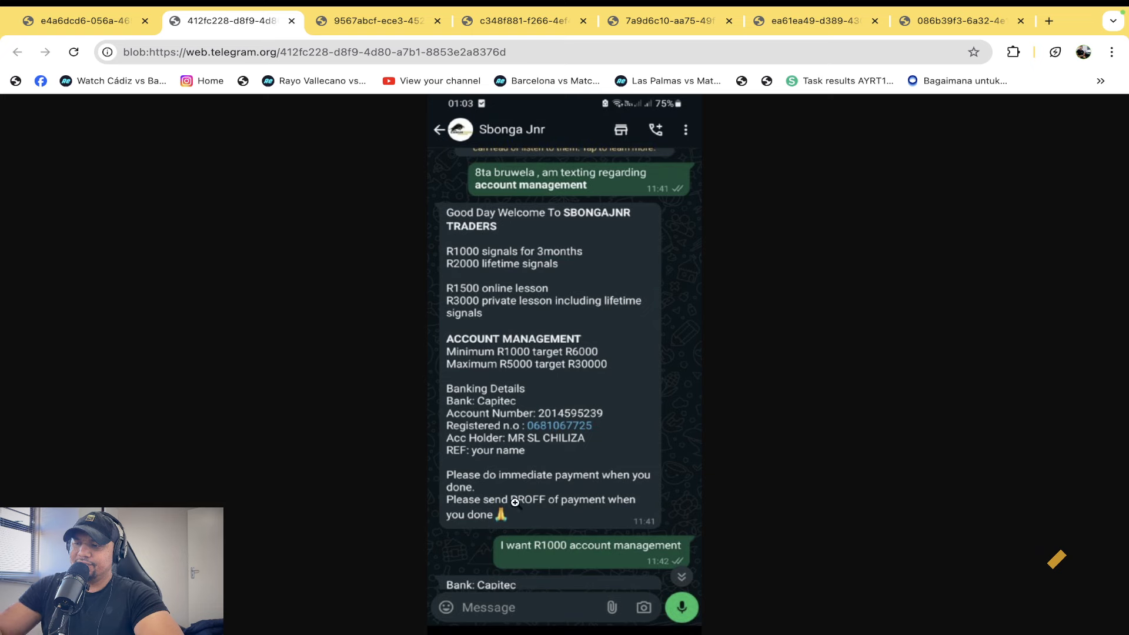
pyautogui.moveTo(187, 424)
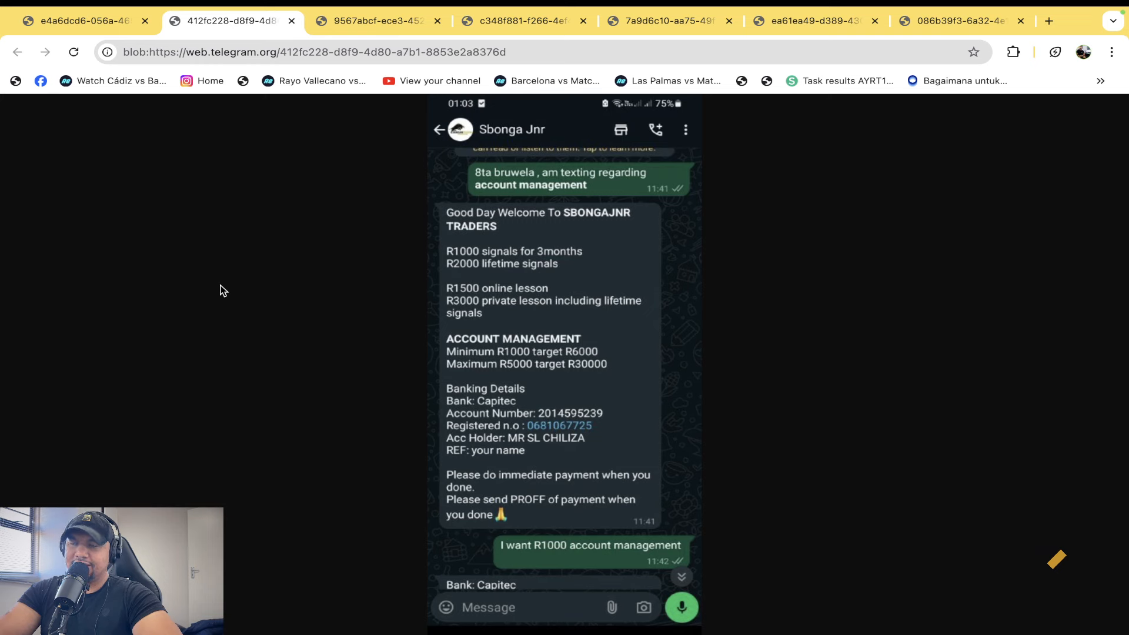
pyautogui.click(373, 20)
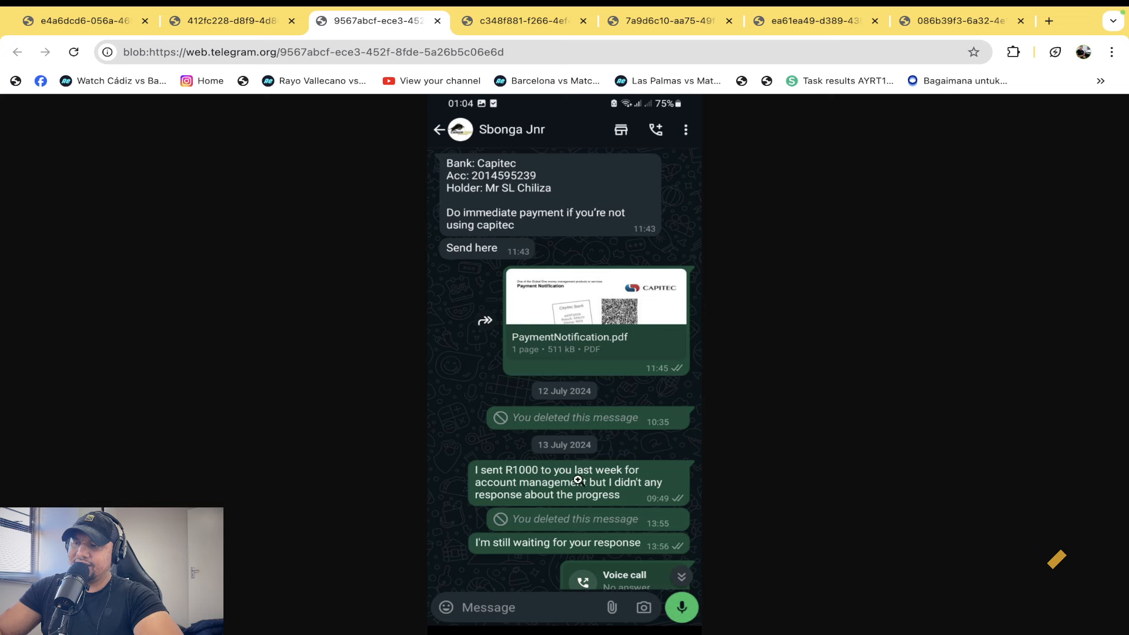
pyautogui.moveTo(514, 415)
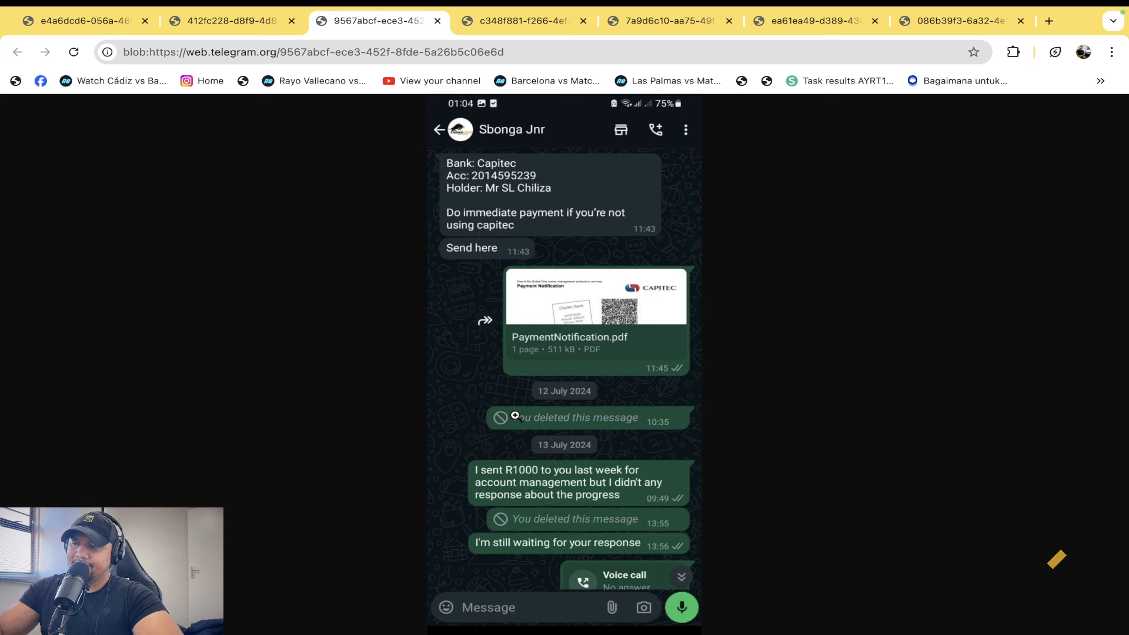
pyautogui.moveTo(661, 494)
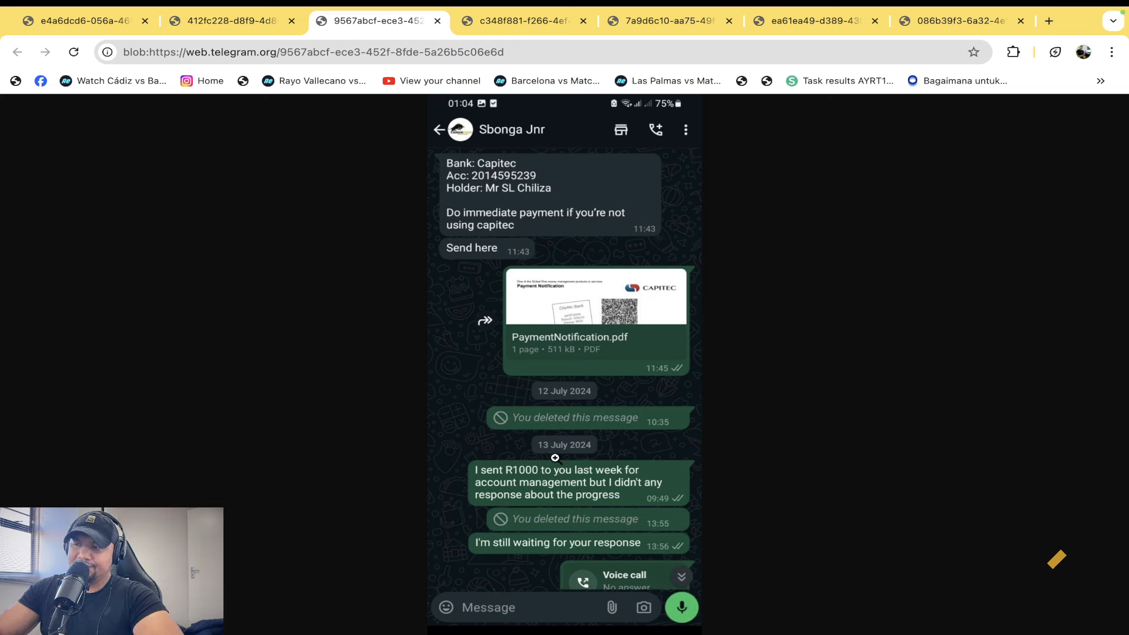
# Show the c348f881 chat with the refund request and the Friday withdrawal promise
pyautogui.click(519, 20)
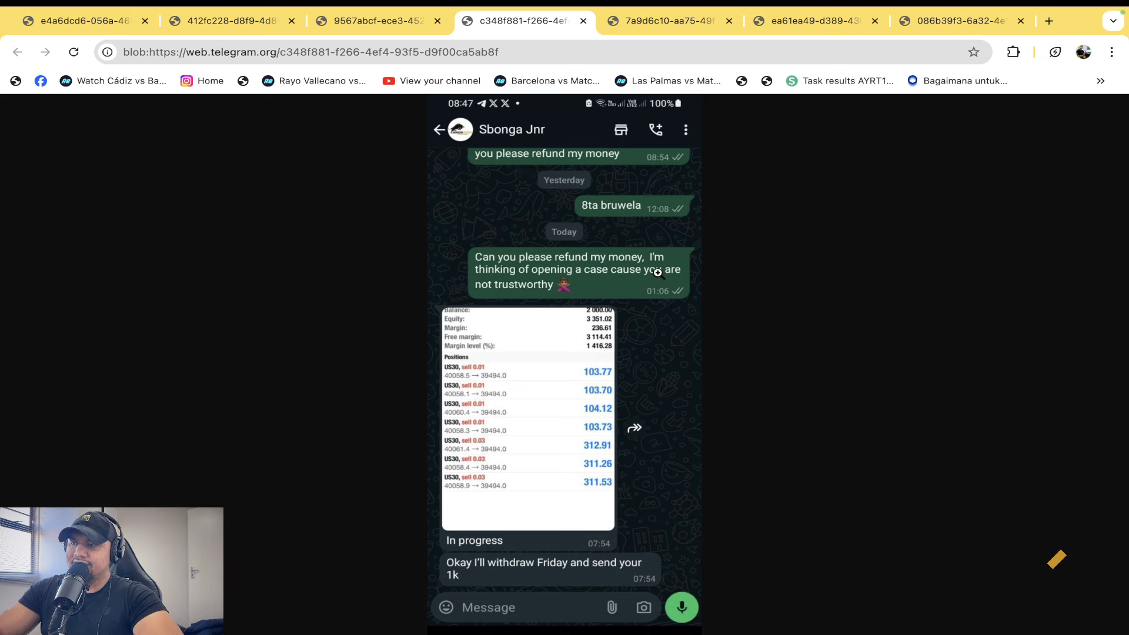
pyautogui.moveTo(405, 365)
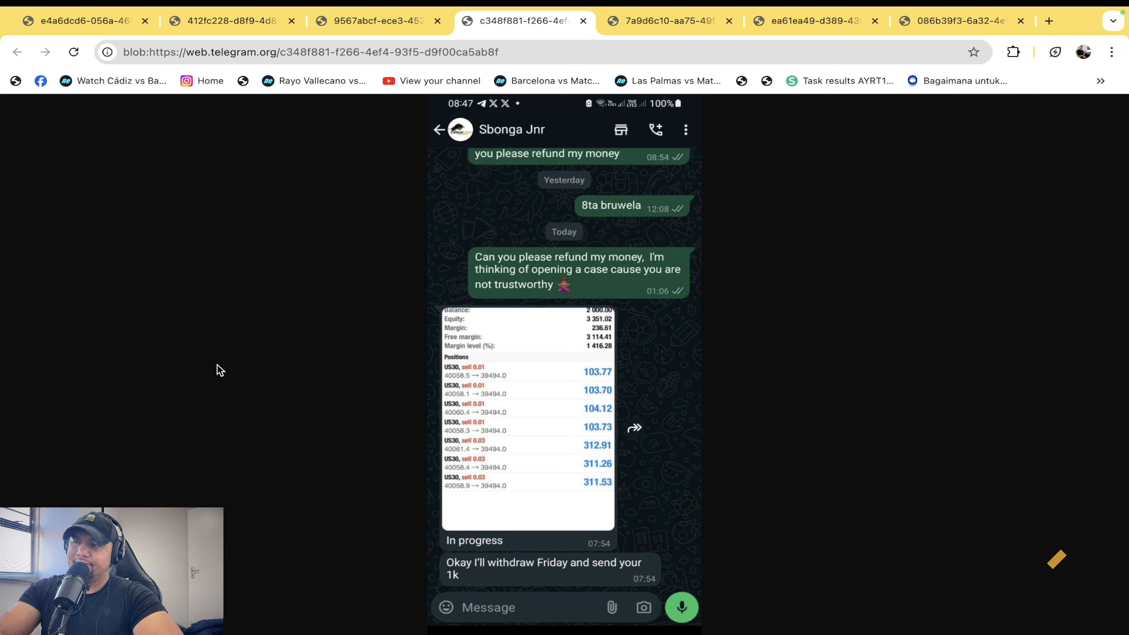
# Show the 7a9d6c10 chat complaining of a month without payment around NFP
pyautogui.click(666, 20)
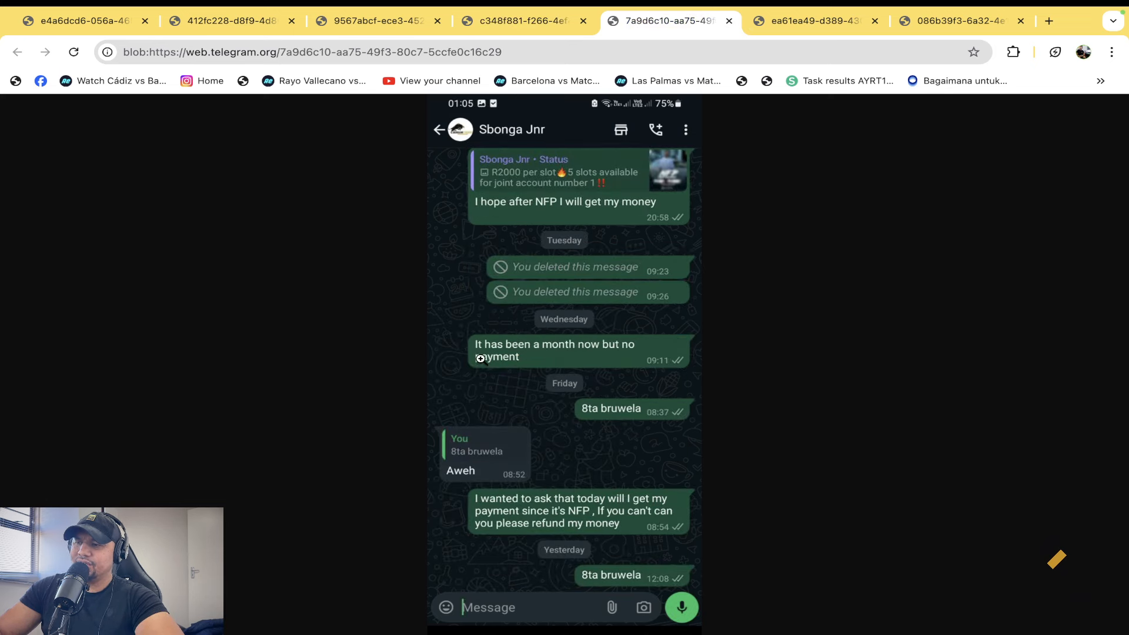
pyautogui.moveTo(626, 412)
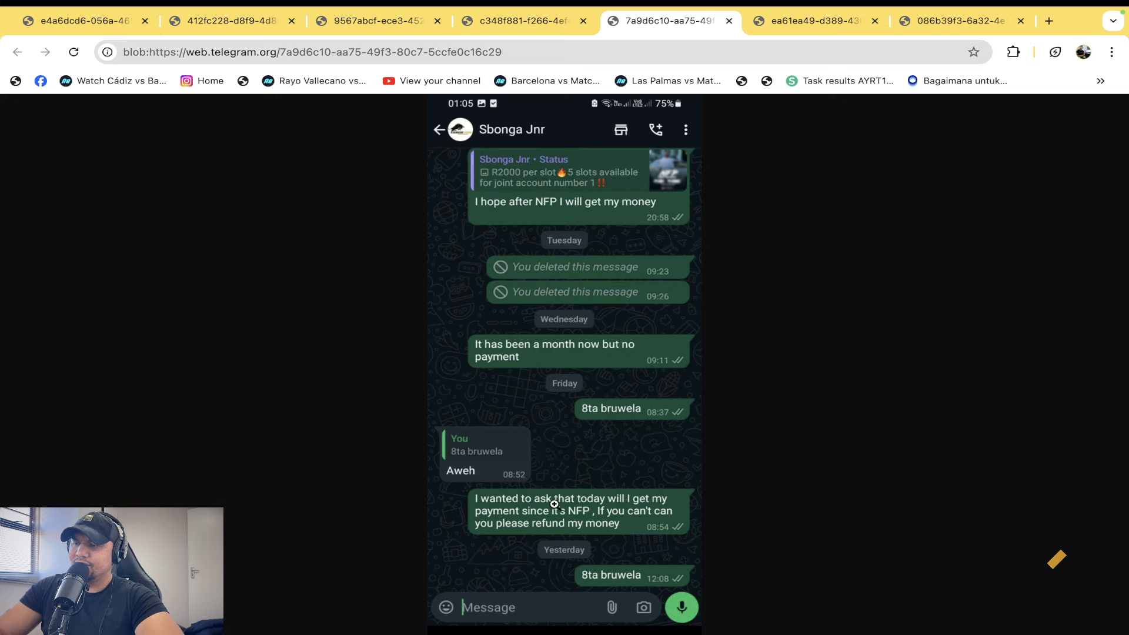
pyautogui.moveTo(715, 88)
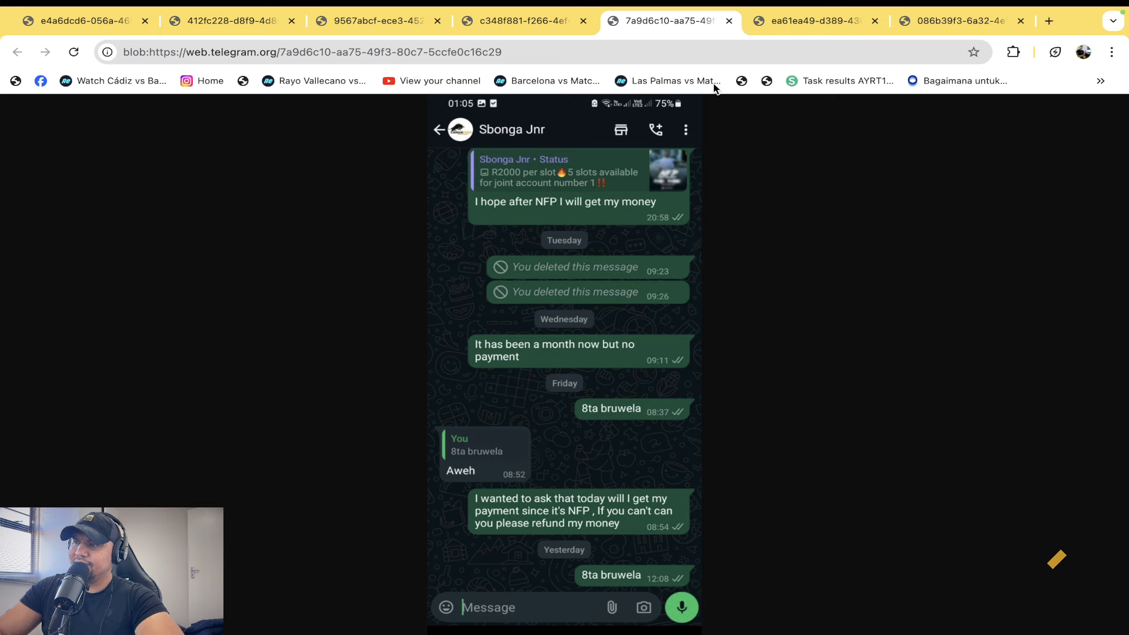
pyautogui.moveTo(736, 59)
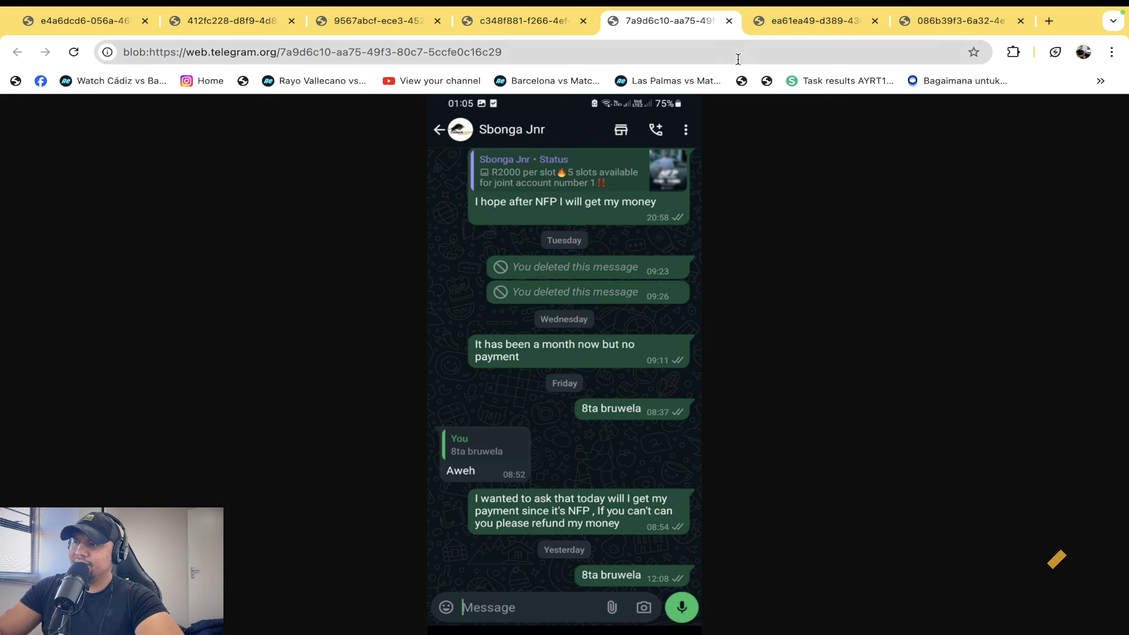
# View the 086b39f3 losses-excuse chat, then return to the e4a6dcd6 R1000 order screenshot
pyautogui.click(810, 19)
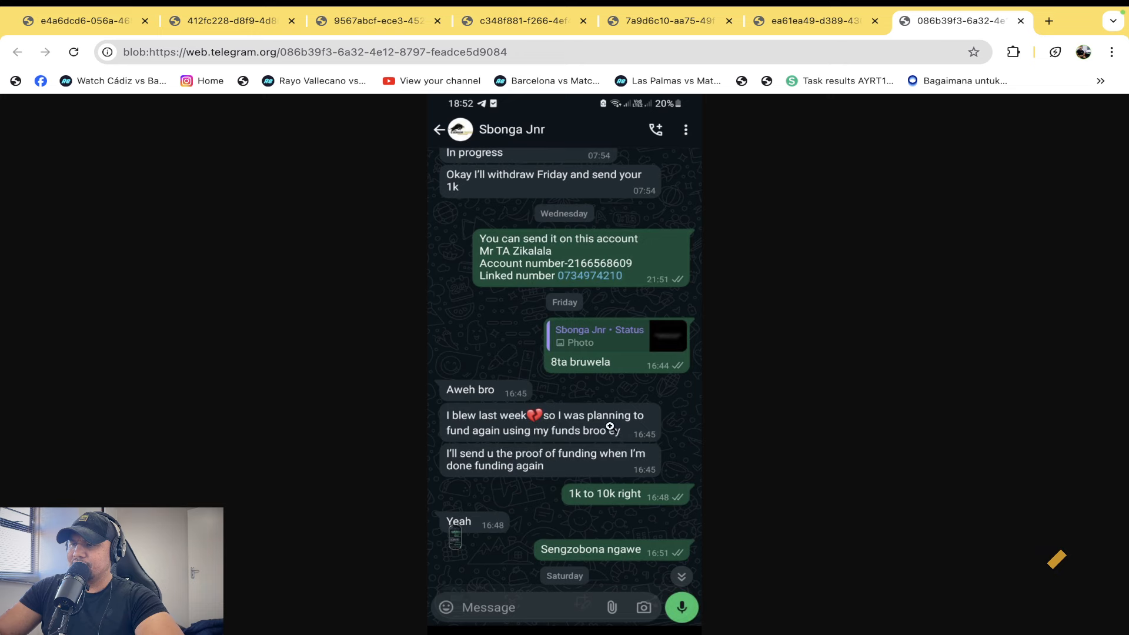
pyautogui.moveTo(318, 124)
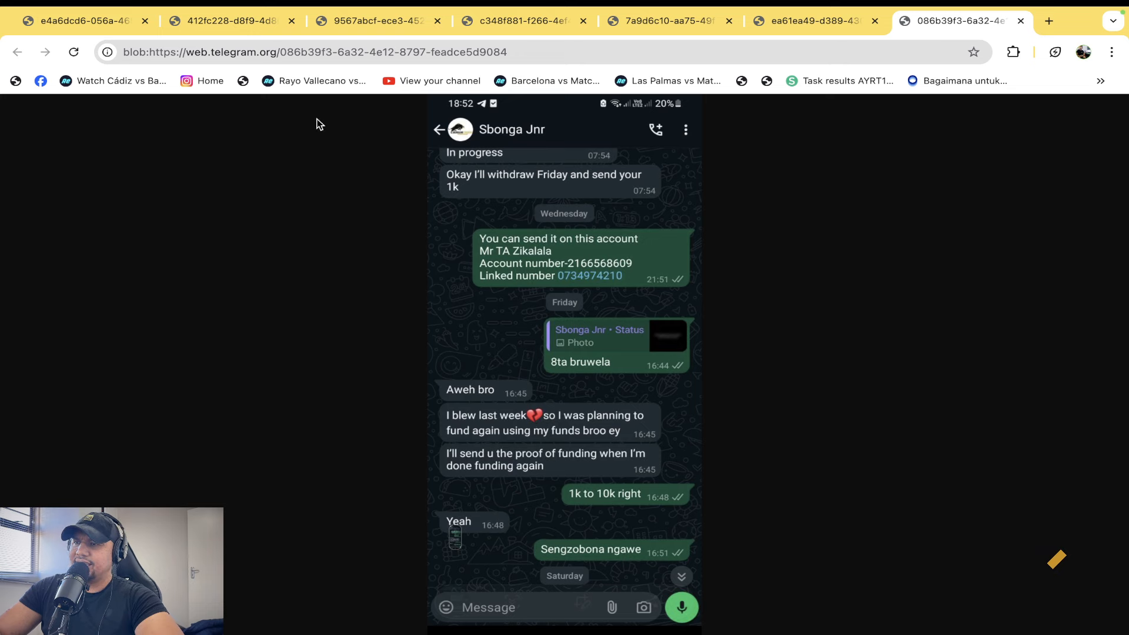
pyautogui.click(81, 20)
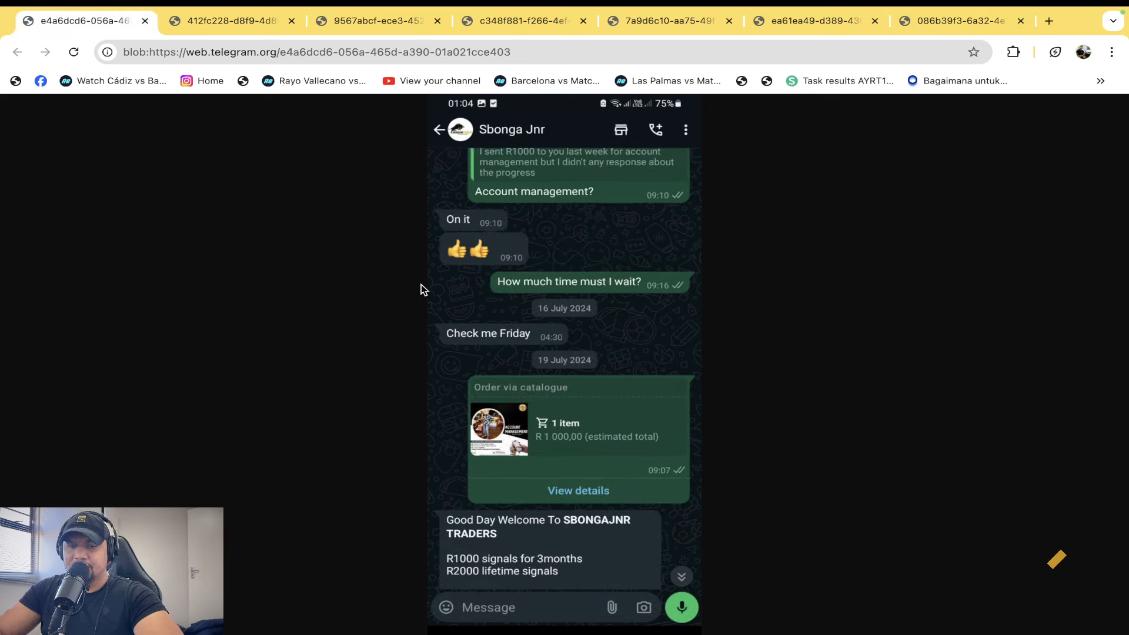